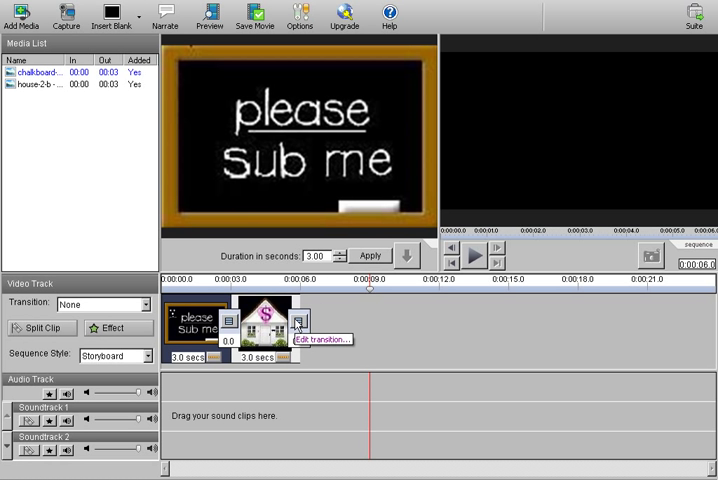
{"action": "mouse_move", "coordinate": [368, 285]}
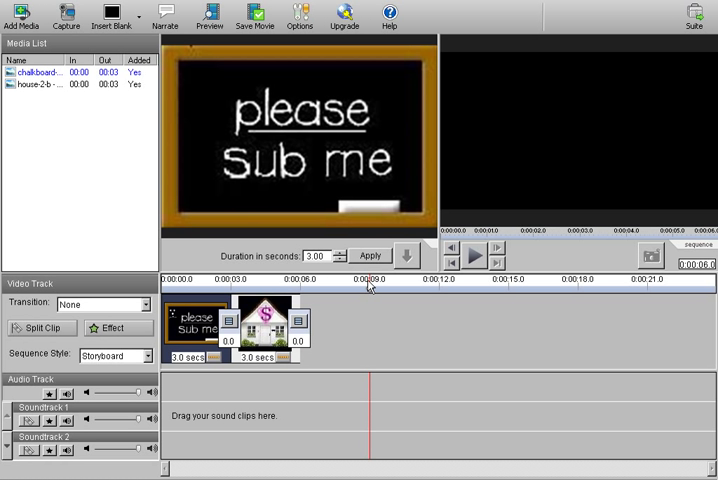
{"action": "mouse_move", "coordinate": [388, 320]}
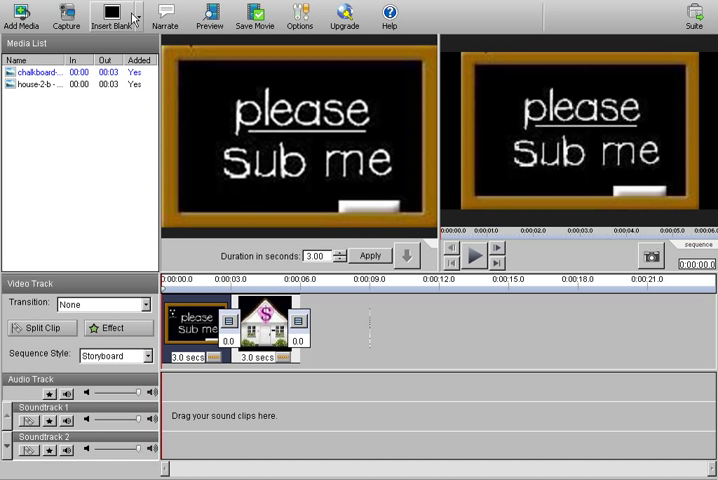
{"action": "mouse_move", "coordinate": [113, 15]}
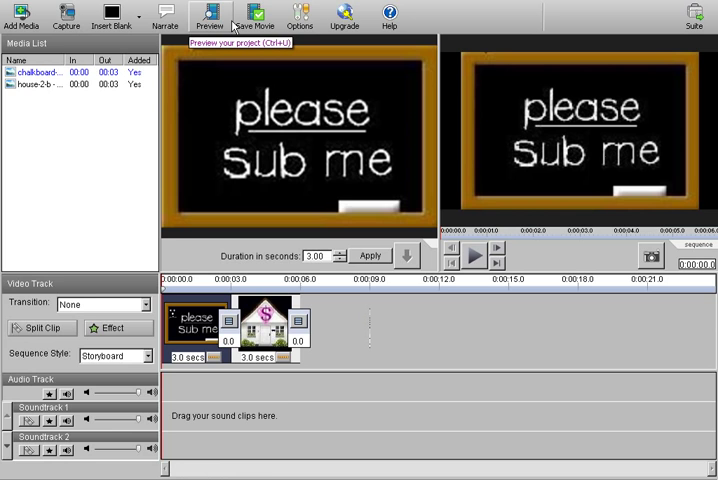
{"action": "mouse_move", "coordinate": [230, 410]}
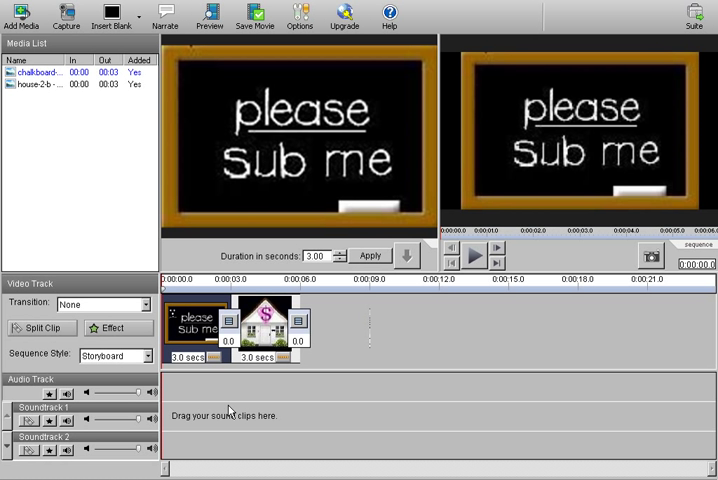
{"action": "mouse_move", "coordinate": [115, 14]}
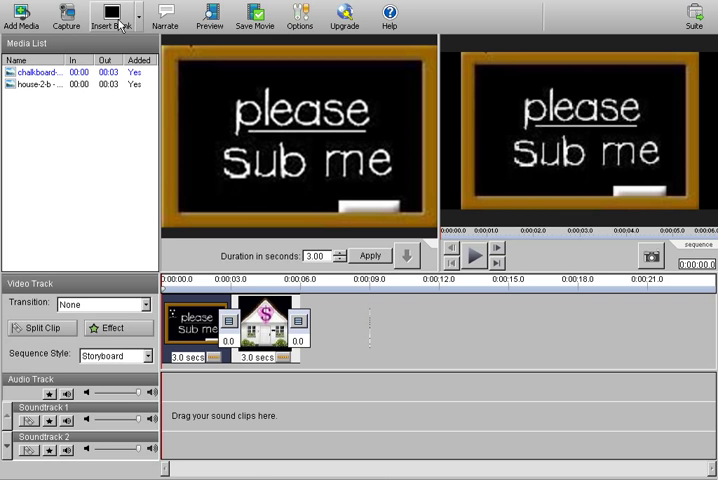
{"action": "mouse_move", "coordinate": [110, 22]}
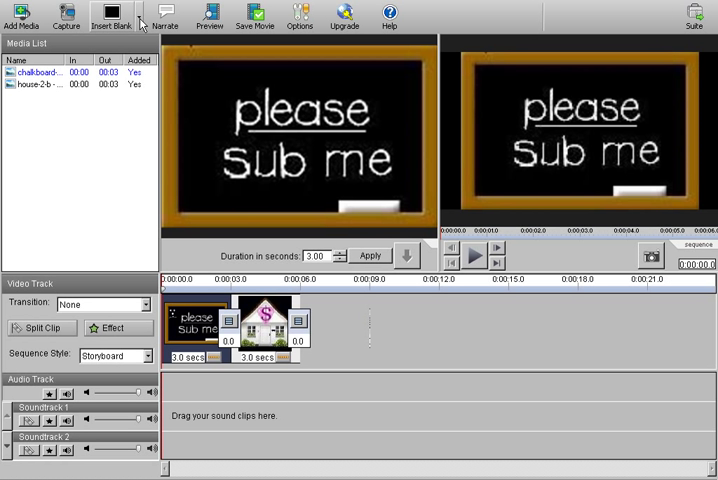
Start a blank clip and pick a pale yellow custom colour by raising its luminance
{"action": "left_click", "coordinate": [113, 14]}
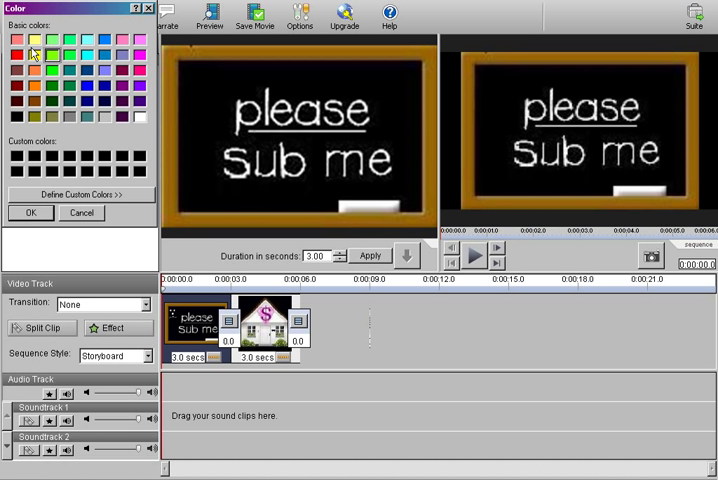
{"action": "mouse_move", "coordinate": [54, 134]}
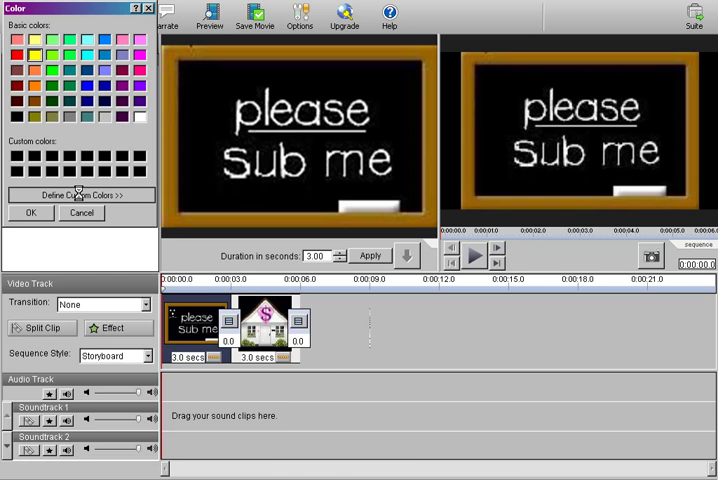
{"action": "left_click", "coordinate": [79, 194]}
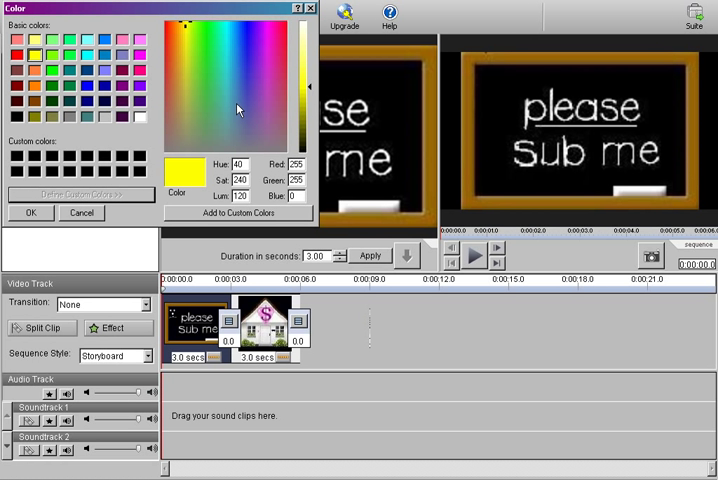
{"action": "mouse_move", "coordinate": [318, 85]}
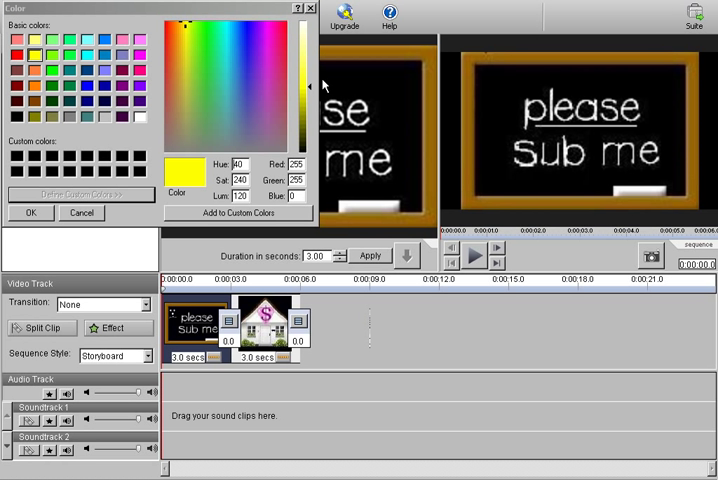
{"action": "mouse_move", "coordinate": [313, 88]}
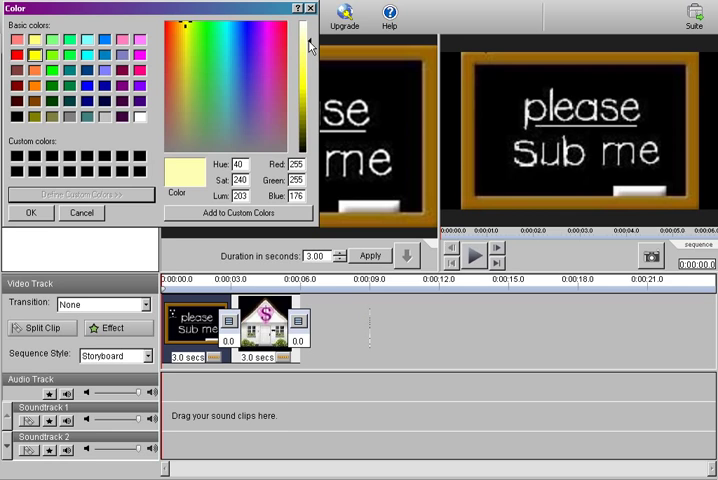
{"action": "left_click_drag", "start_coordinate": [309, 46], "coordinate": [309, 100]}
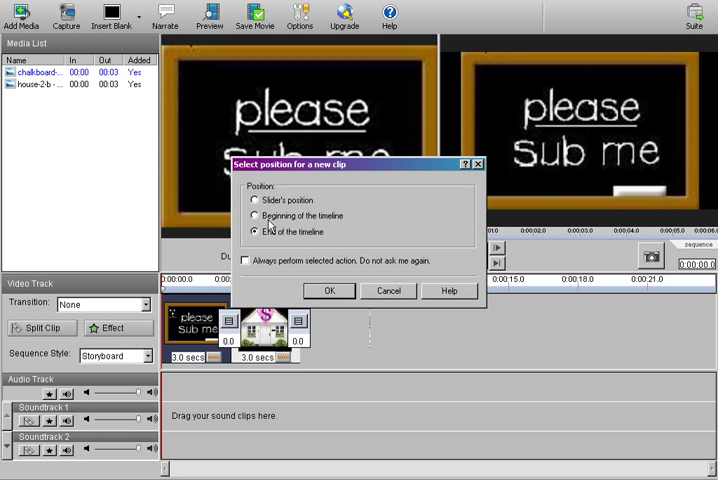
{"action": "mouse_move", "coordinate": [286, 278]}
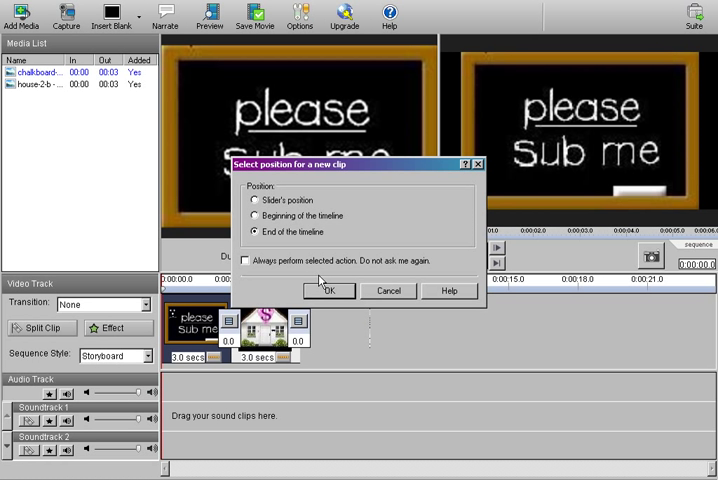
Place the yellow blank clip at the end of the timeline
{"action": "left_click", "coordinate": [329, 290]}
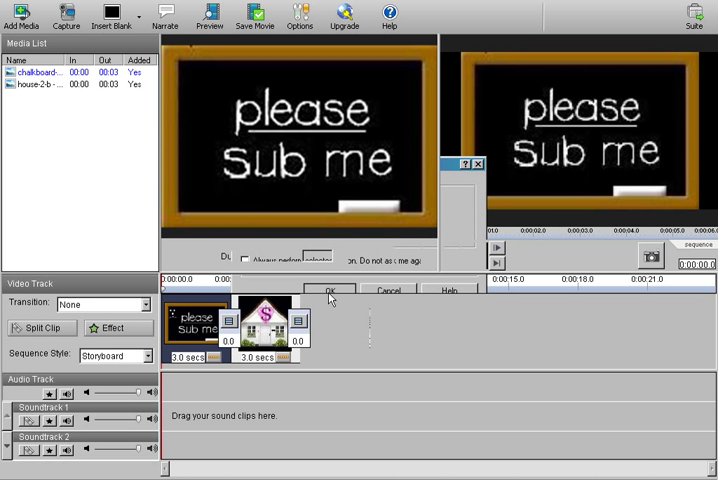
{"action": "left_click", "coordinate": [330, 291]}
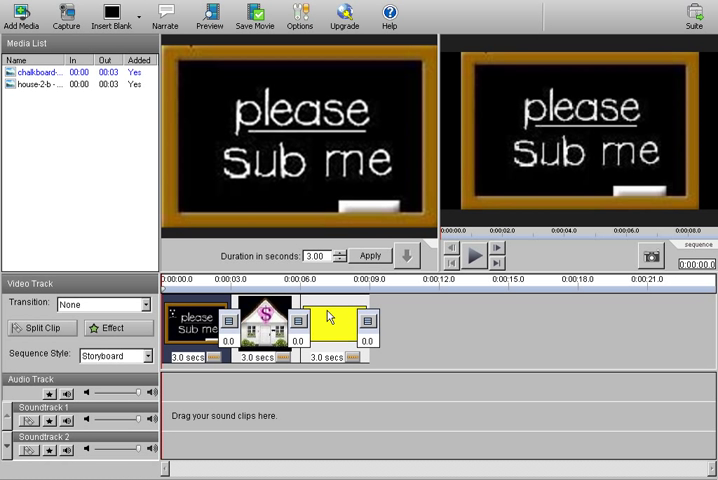
{"action": "mouse_move", "coordinate": [330, 320]}
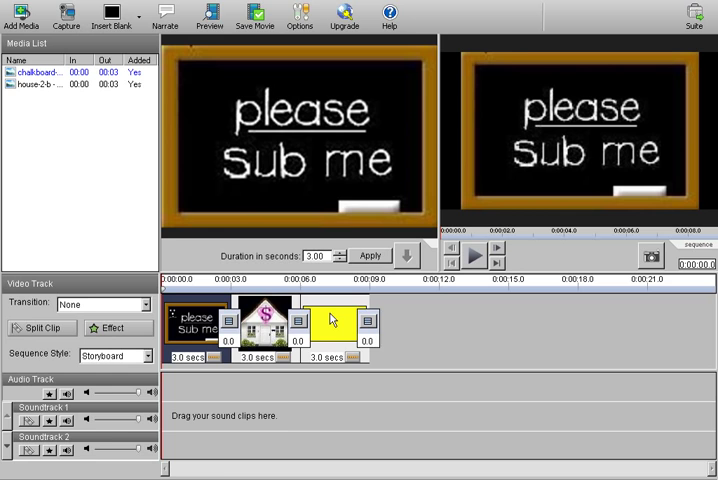
Select the yellow blank clip and show its Text Title effect options
{"action": "left_click", "coordinate": [330, 320]}
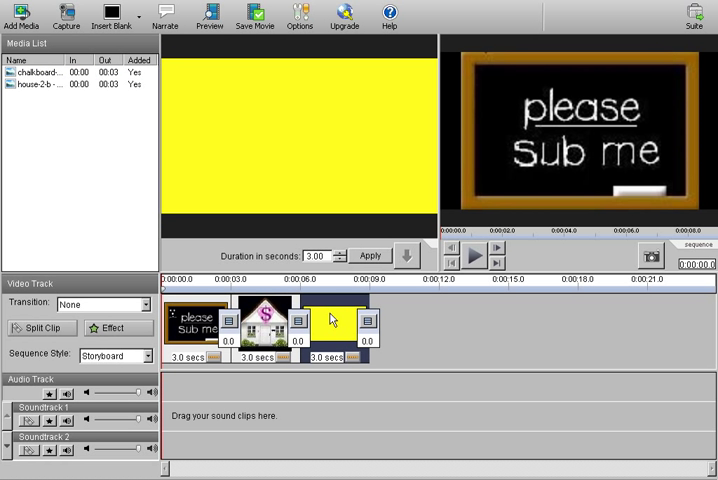
{"action": "mouse_move", "coordinate": [297, 352]}
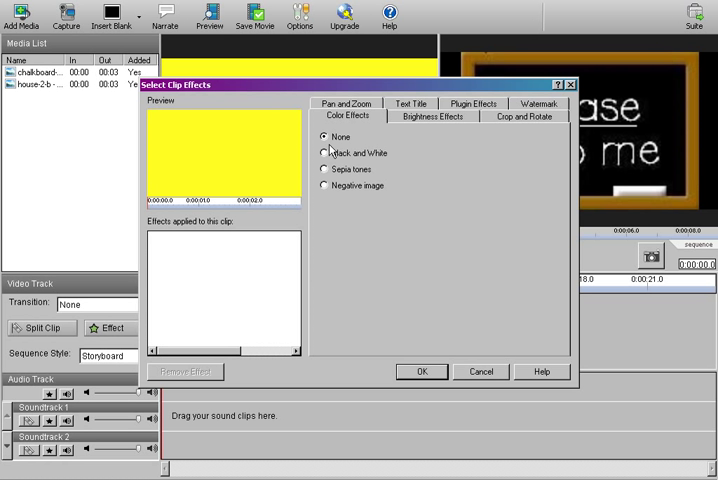
{"action": "mouse_move", "coordinate": [445, 82]}
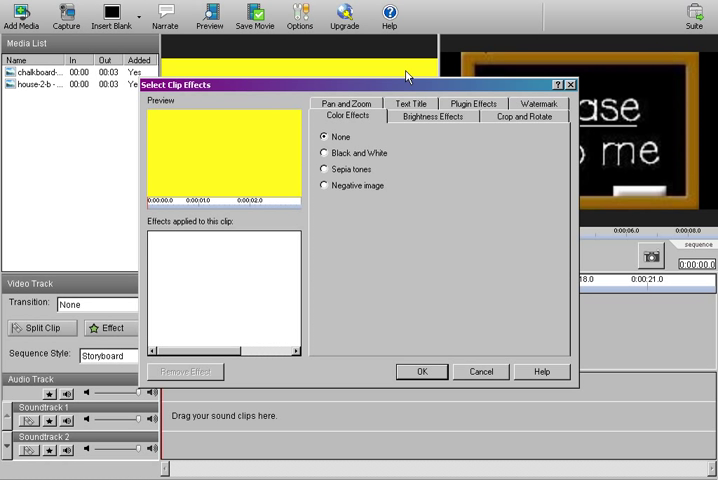
{"action": "left_click", "coordinate": [404, 117]}
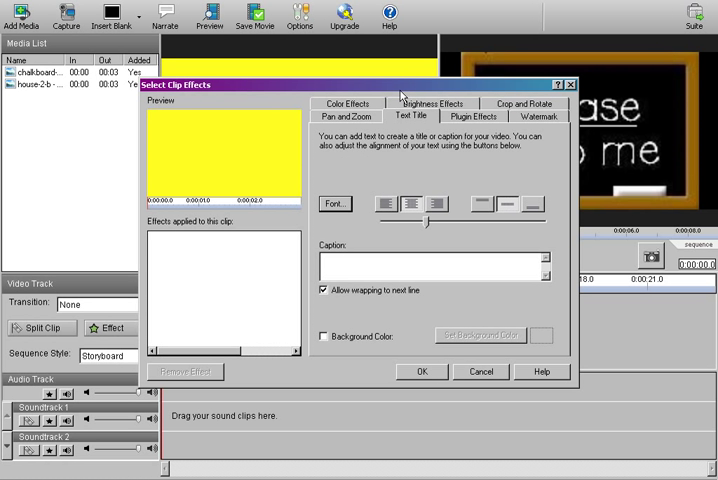
{"action": "mouse_move", "coordinate": [292, 228]}
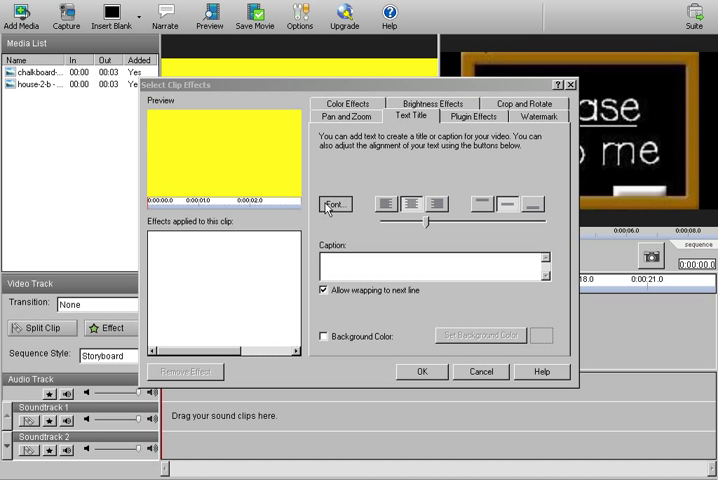
Choose the BernhardMod BT font at size 16 for the title
{"action": "left_click", "coordinate": [337, 204]}
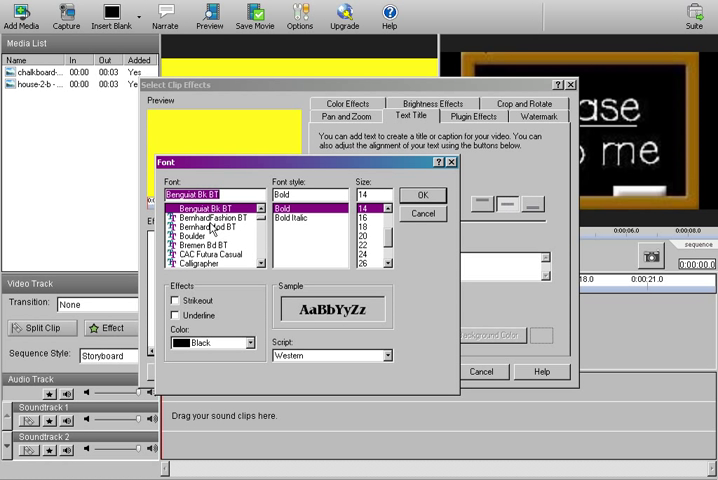
{"action": "left_click", "coordinate": [210, 225]}
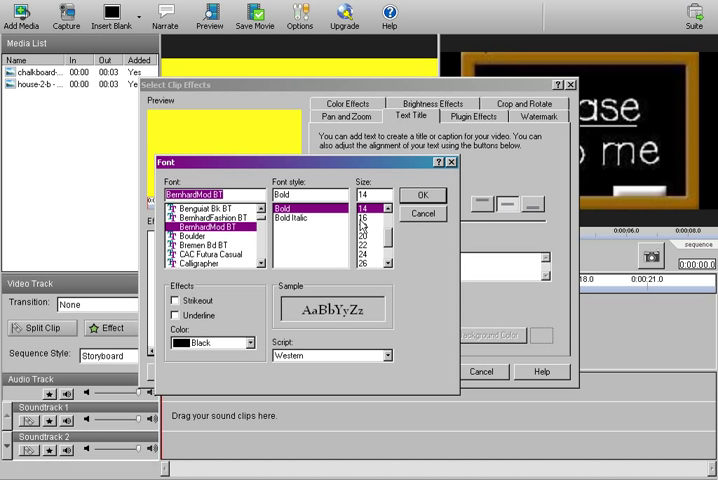
{"action": "left_click", "coordinate": [360, 205]}
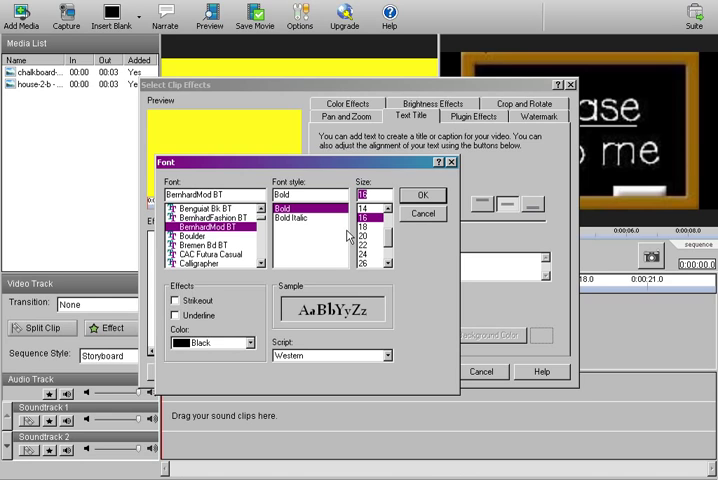
{"action": "left_click", "coordinate": [362, 221]}
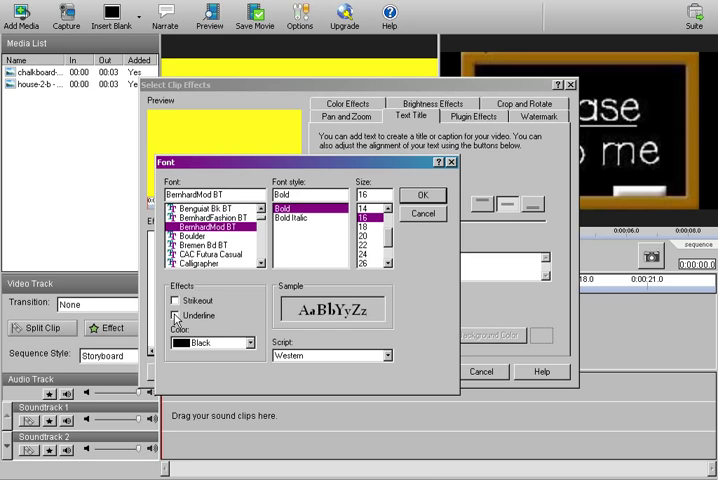
Set the title text colour to black and confirm the font
{"action": "left_click", "coordinate": [251, 342]}
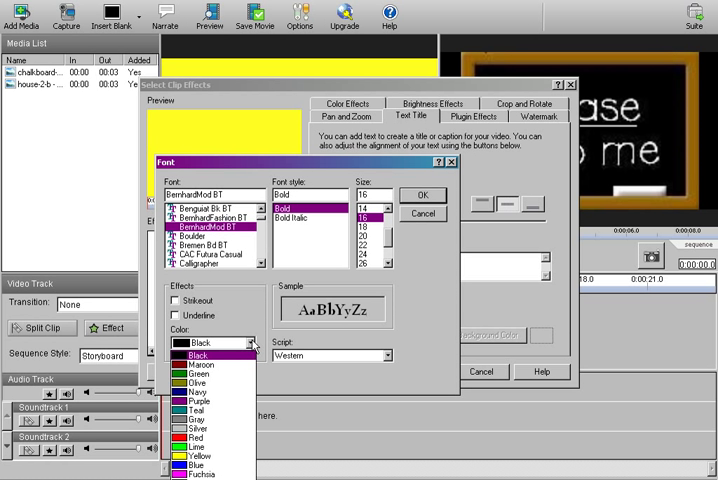
{"action": "left_click", "coordinate": [190, 373]}
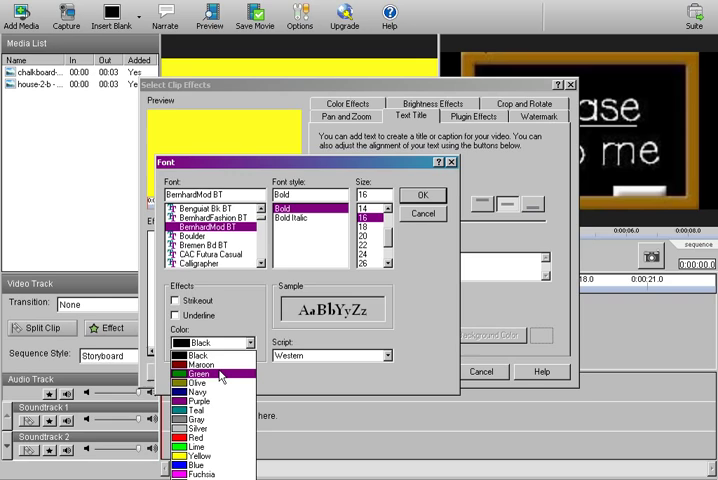
{"action": "left_click", "coordinate": [197, 356]}
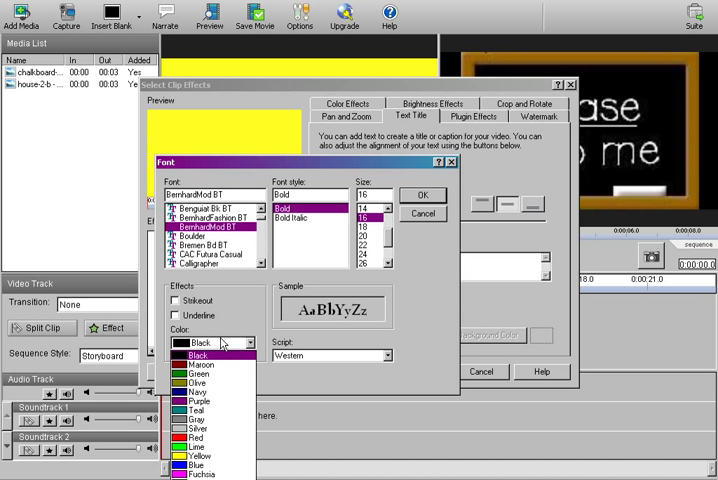
{"action": "left_click", "coordinate": [199, 355]}
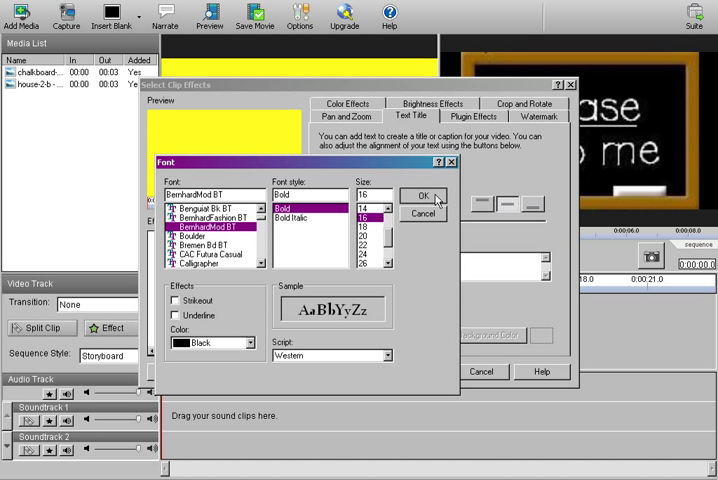
{"action": "left_click", "coordinate": [419, 194]}
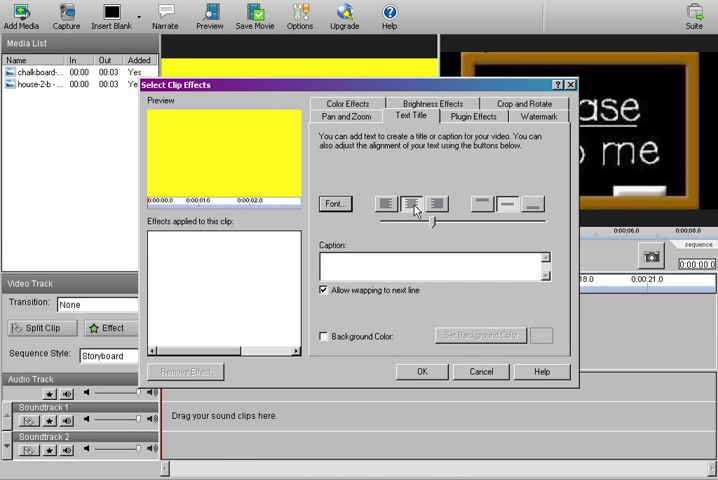
{"action": "mouse_move", "coordinate": [435, 205]}
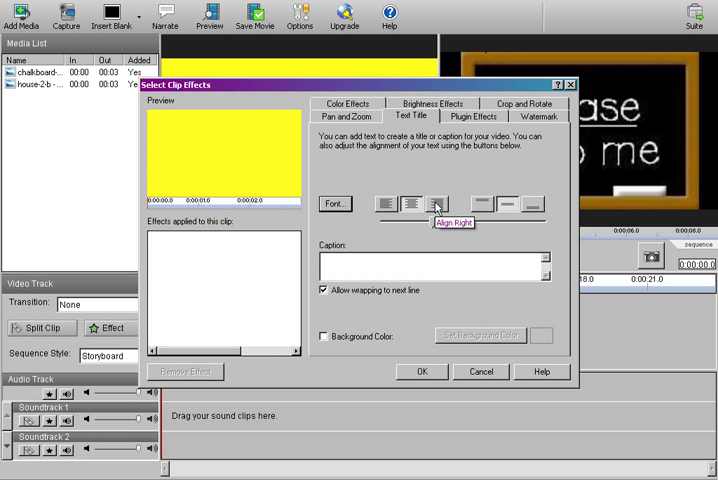
{"action": "mouse_move", "coordinate": [483, 202]}
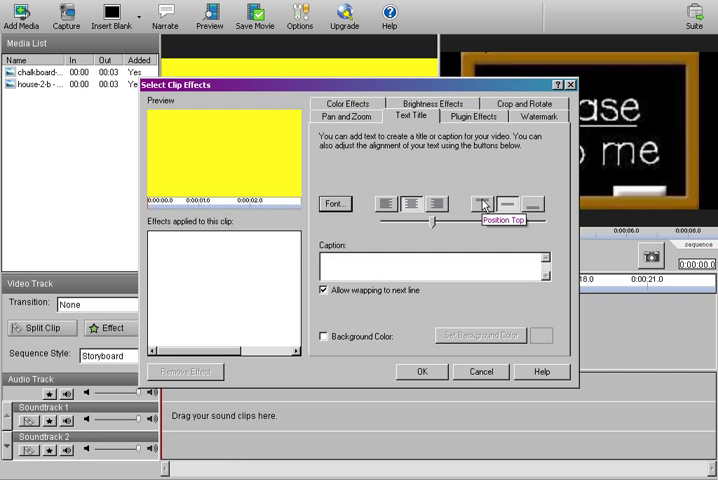
{"action": "mouse_move", "coordinate": [532, 200]}
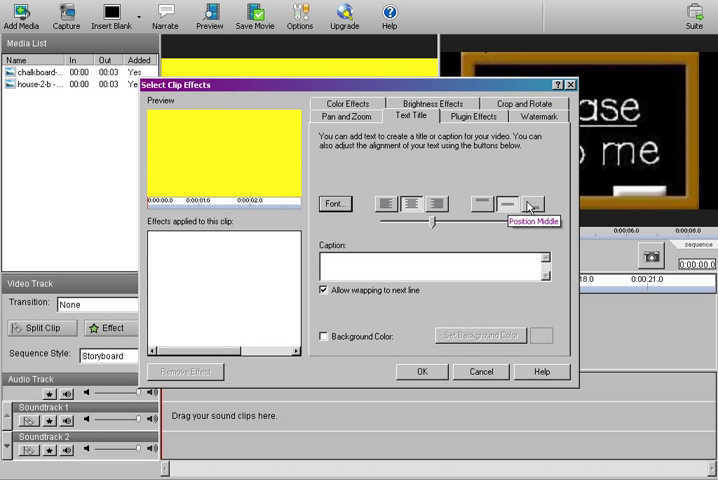
{"action": "mouse_move", "coordinate": [531, 201]}
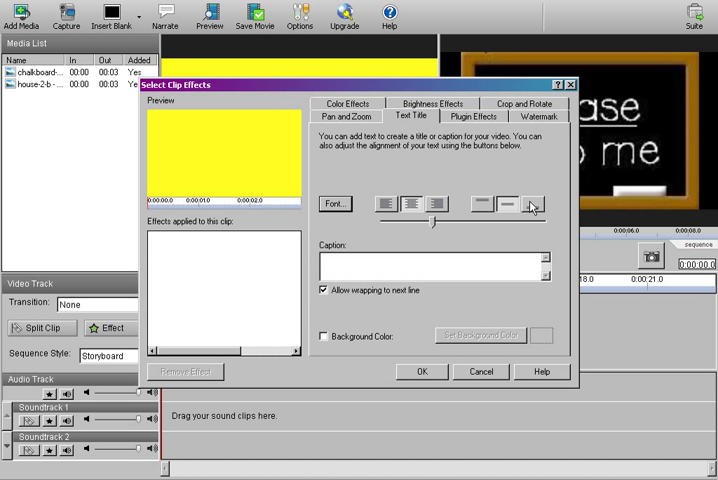
{"action": "mouse_move", "coordinate": [424, 257]}
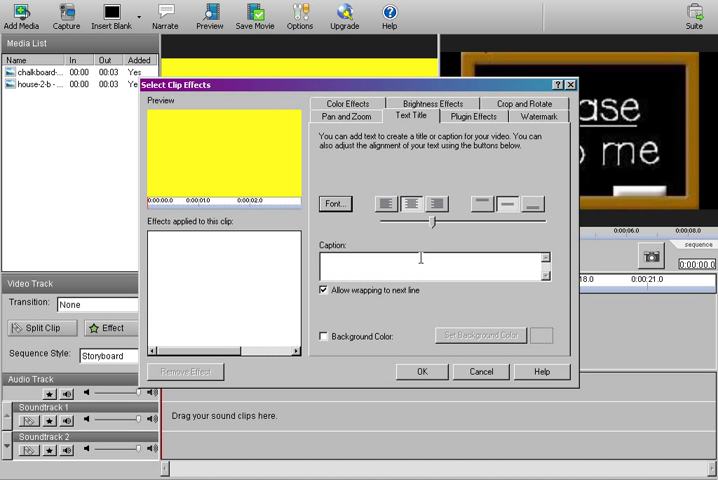
Type the caption 'TheSuperHomeWorker is a great chann…' over the yellow clip
{"action": "type", "text": "TheSuperHomeWorker"}
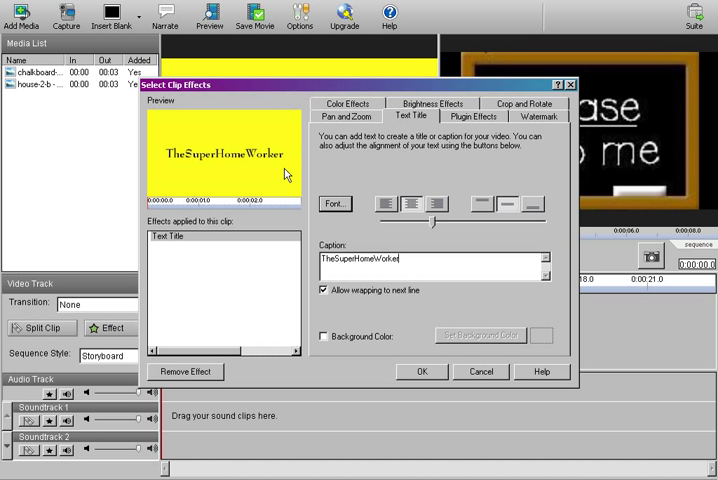
{"action": "mouse_move", "coordinate": [399, 247]}
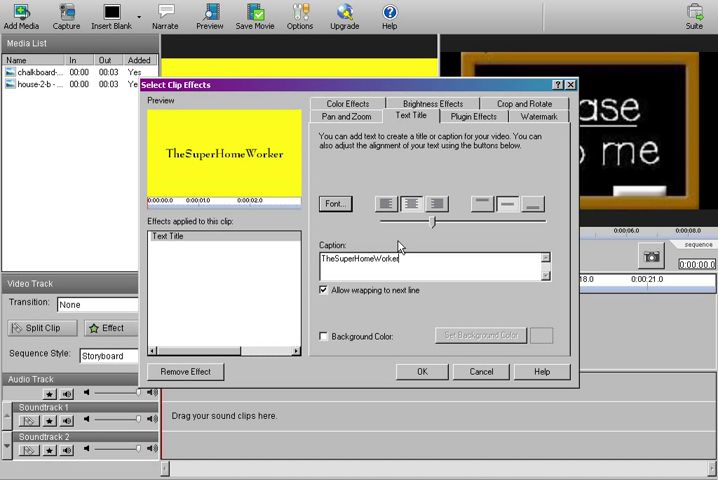
{"action": "mouse_move", "coordinate": [412, 248]}
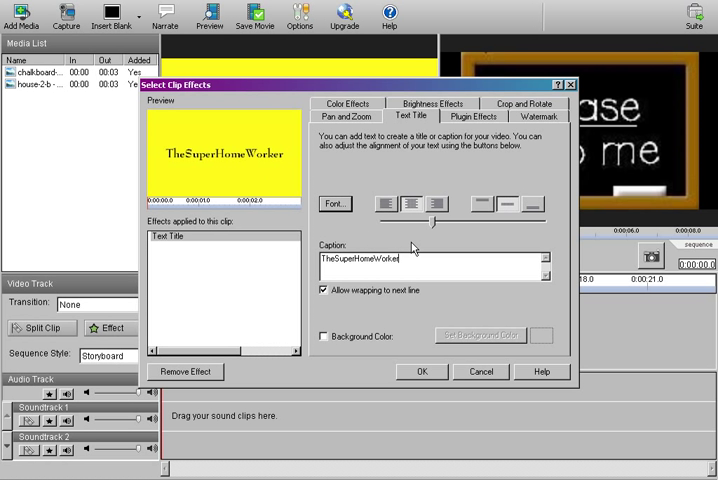
{"action": "type", "text": "is a great chann"}
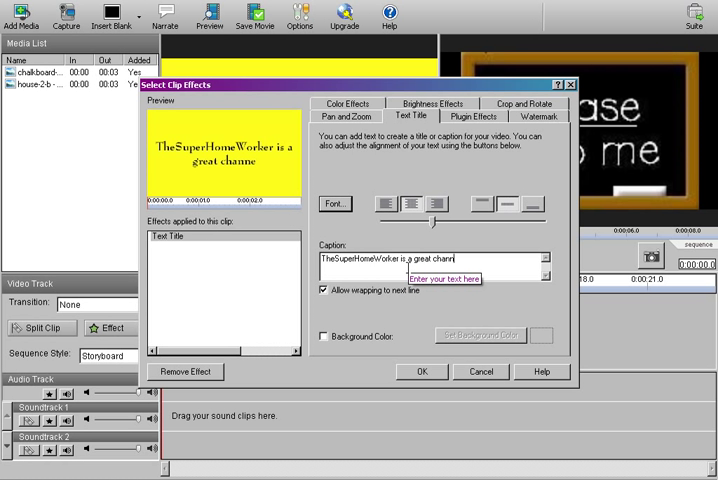
Try example caption lines, then cut the caption back to 'TheSuperHomeWorker'
{"action": "key", "text": "BackSpace"}
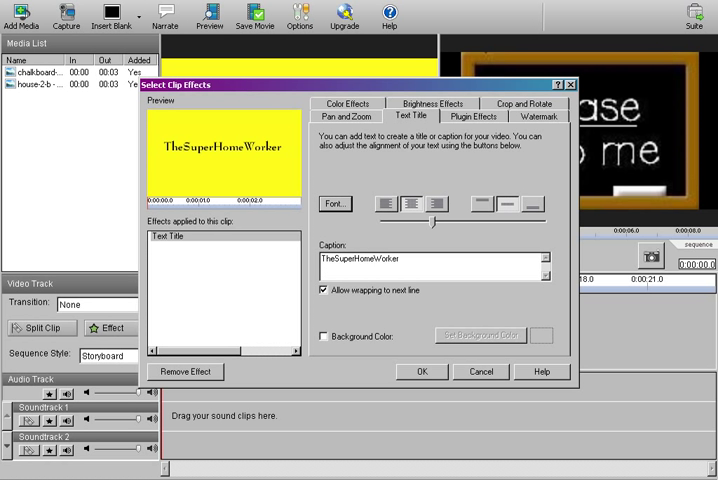
{"action": "type", "text": "Example 1"}
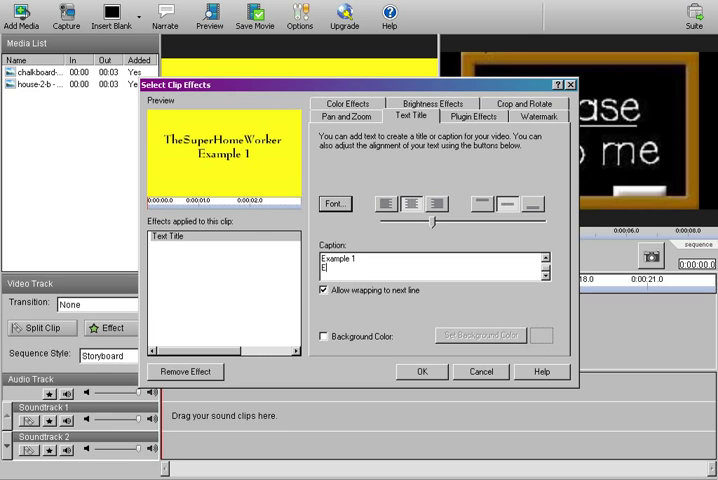
{"action": "type", "text": "xample 2"}
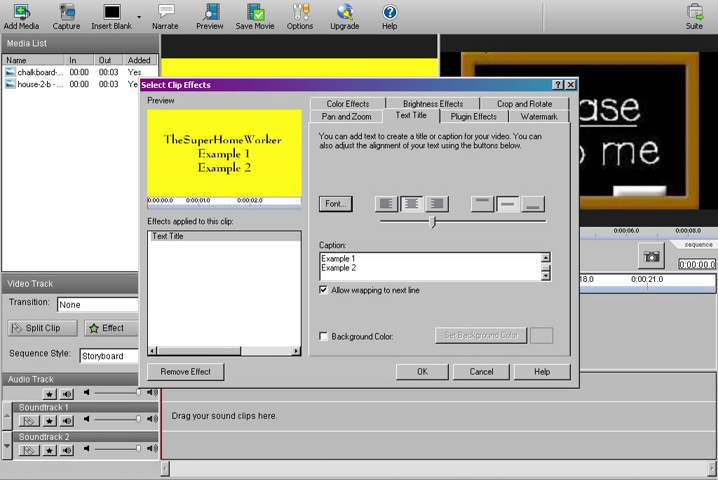
{"action": "key", "text": "BackSpace"}
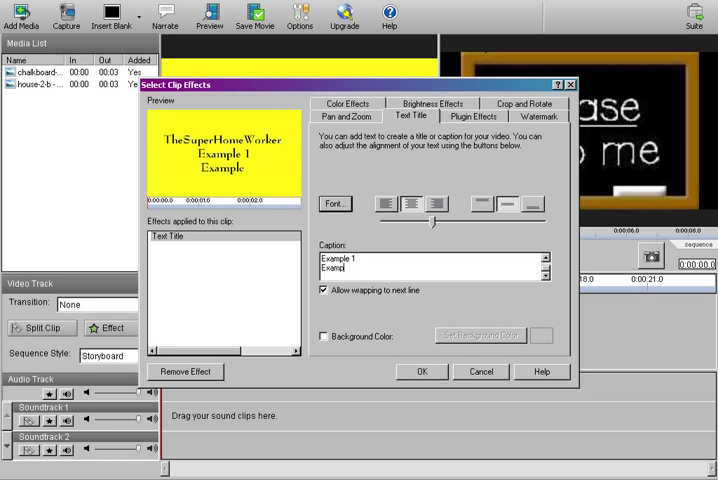
{"action": "type", "text": "TheSuperHomeWorker"}
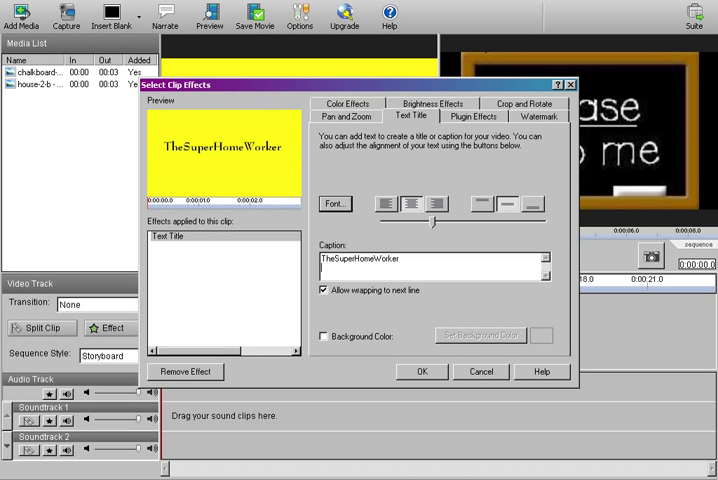
{"action": "type", "text": "Http"}
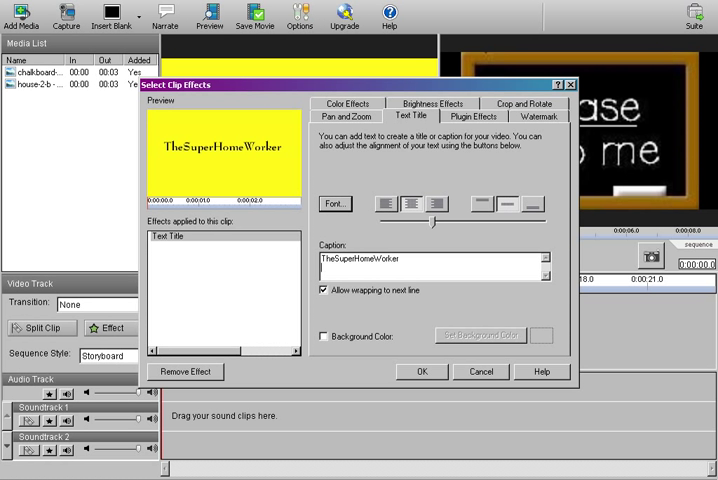
{"action": "mouse_move", "coordinate": [382, 406]}
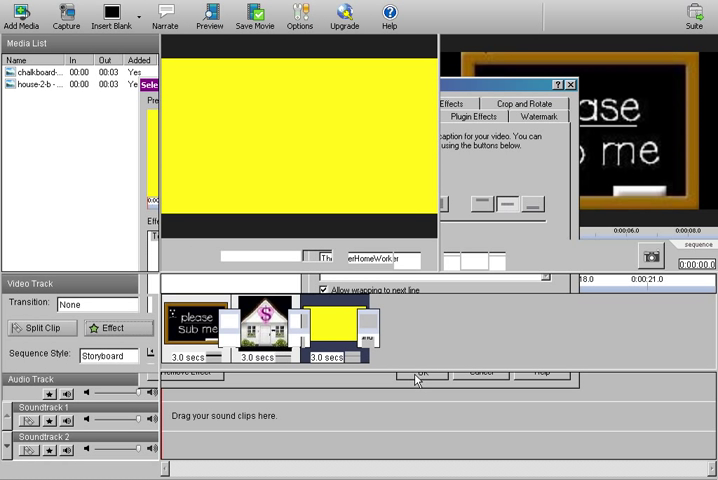
Apply the TheSuperHomeWorker text title and close Select Clip Effects
{"action": "left_click", "coordinate": [420, 372]}
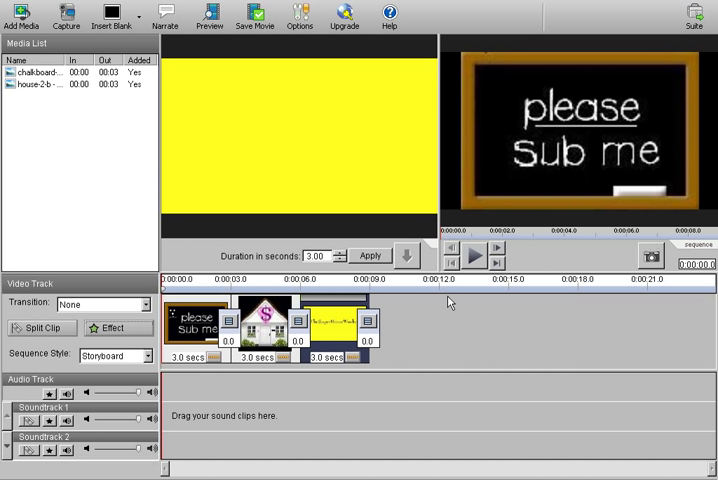
{"action": "mouse_move", "coordinate": [445, 313]}
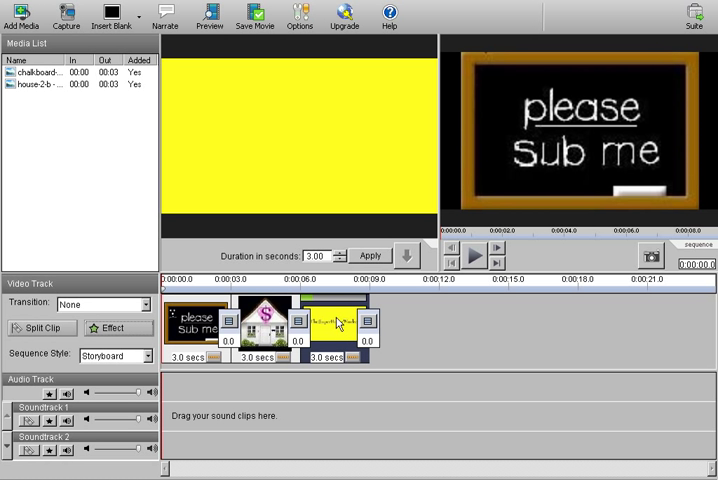
{"action": "mouse_move", "coordinate": [332, 318]}
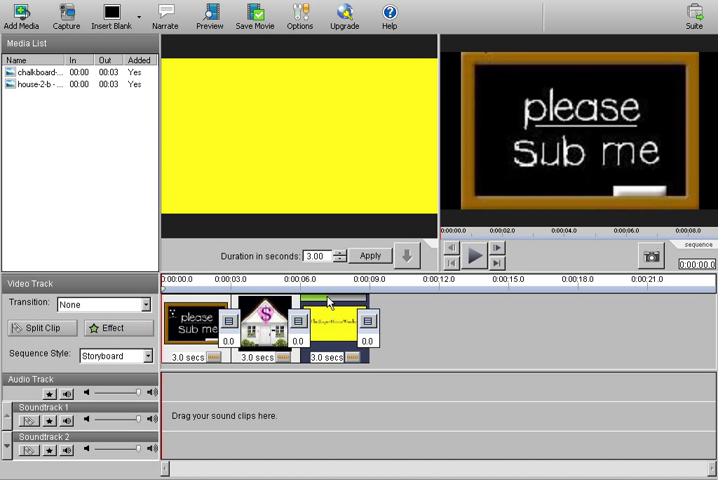
{"action": "mouse_move", "coordinate": [356, 302]}
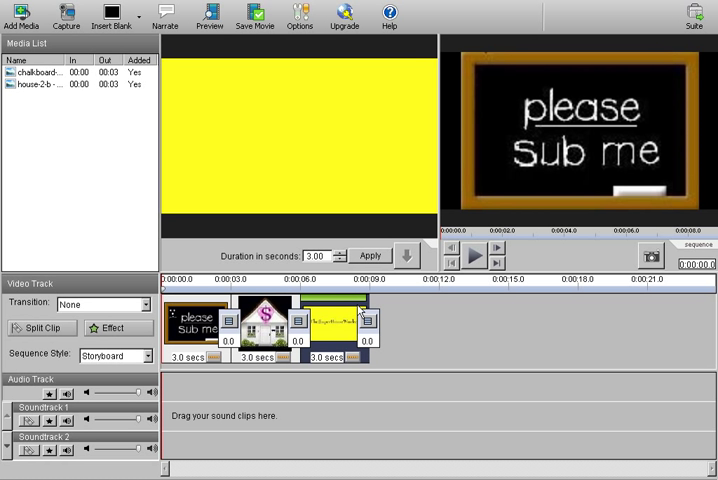
{"action": "mouse_move", "coordinate": [495, 260]}
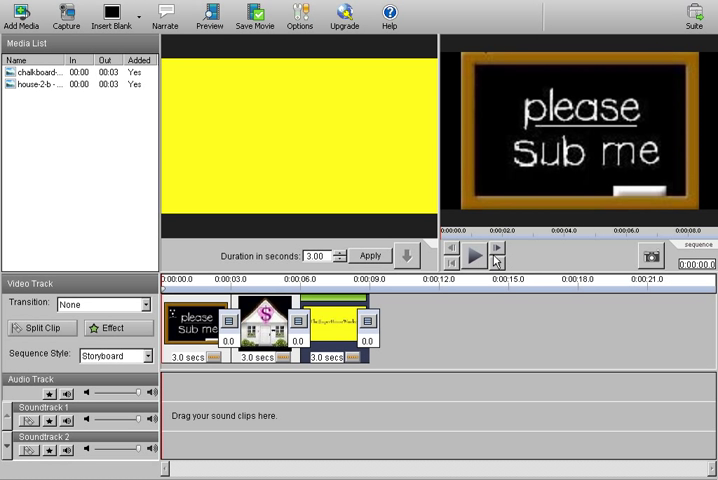
{"action": "mouse_move", "coordinate": [469, 252]}
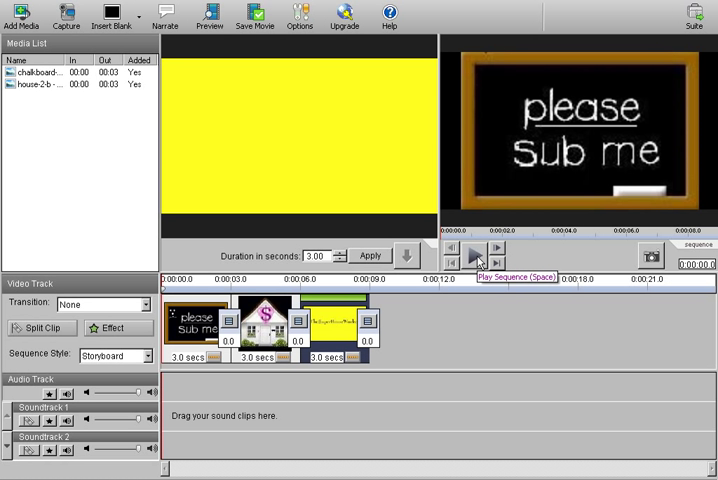
Play the whole three-clip sequence in the sequence preview
{"action": "left_click", "coordinate": [474, 249]}
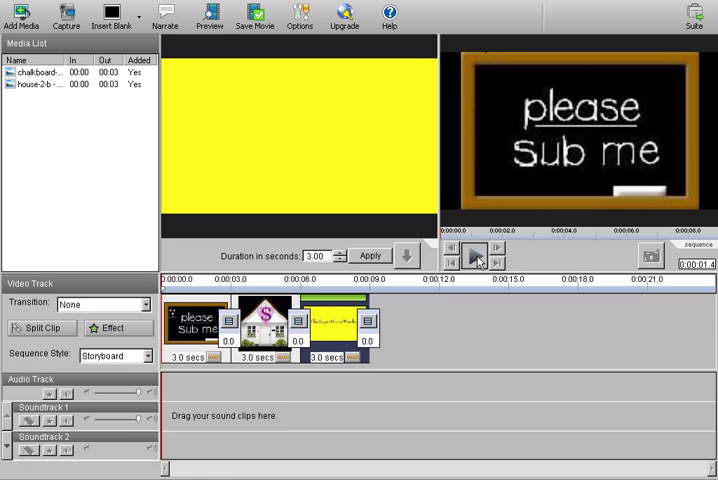
{"action": "left_click", "coordinate": [474, 247]}
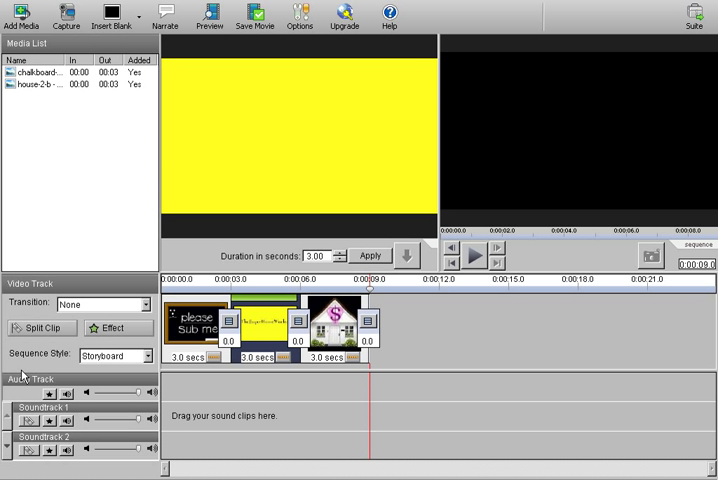
{"action": "mouse_move", "coordinate": [204, 333]}
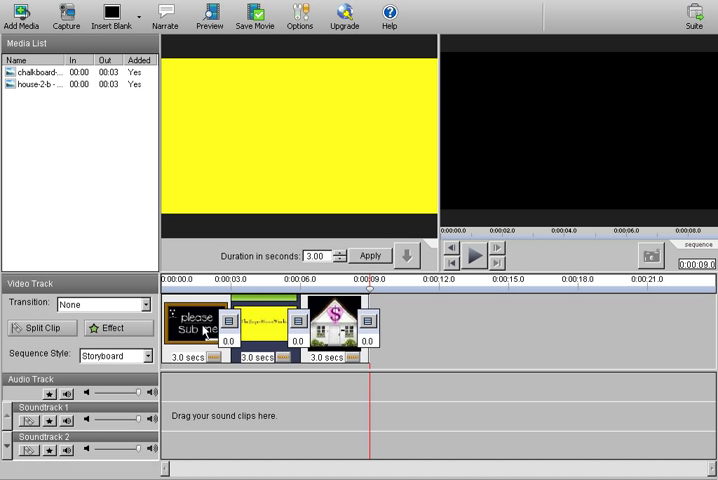
Load the chalkboard 'please sub me' clip into the clip preview
{"action": "left_click", "coordinate": [193, 325]}
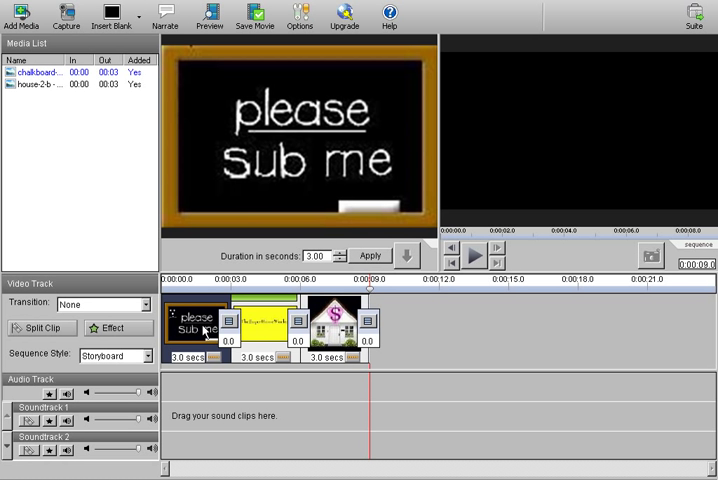